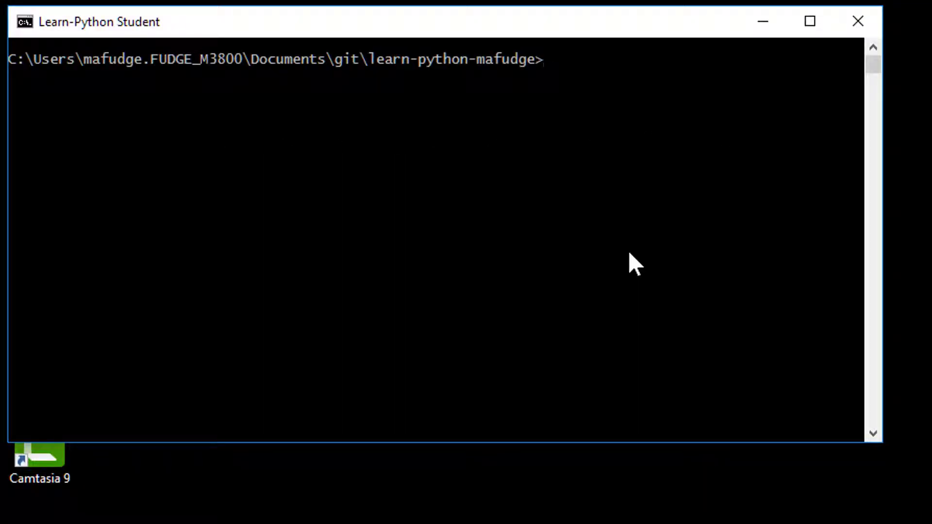
Start IDLE from the learn-python folder by running the idle command.
text(i)
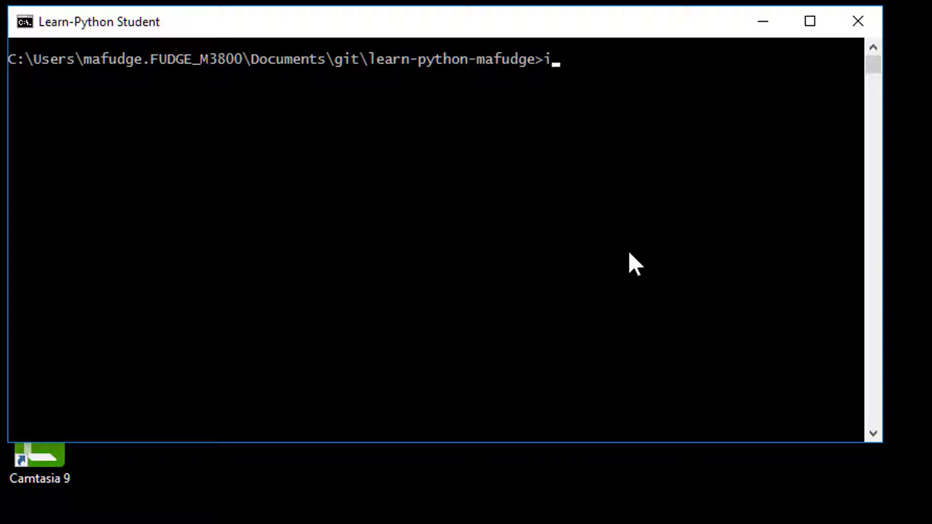
text(dle)
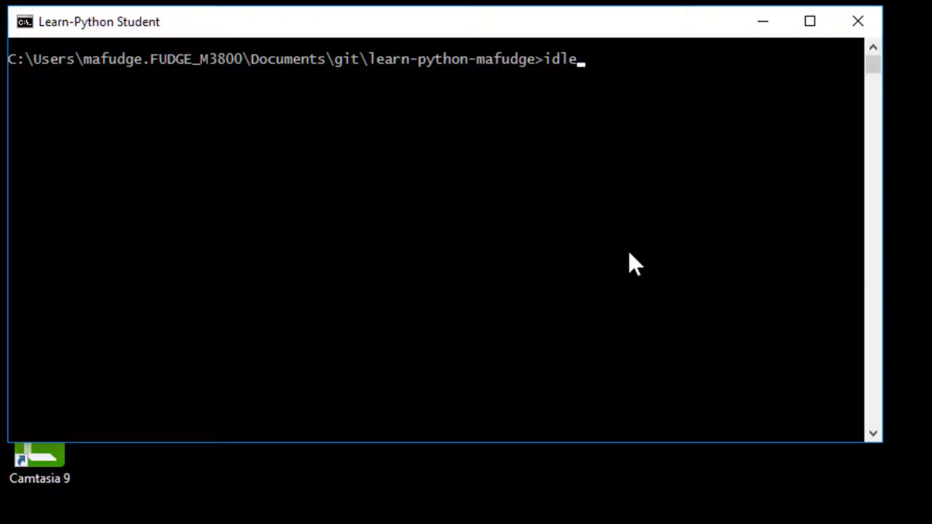
text(3)
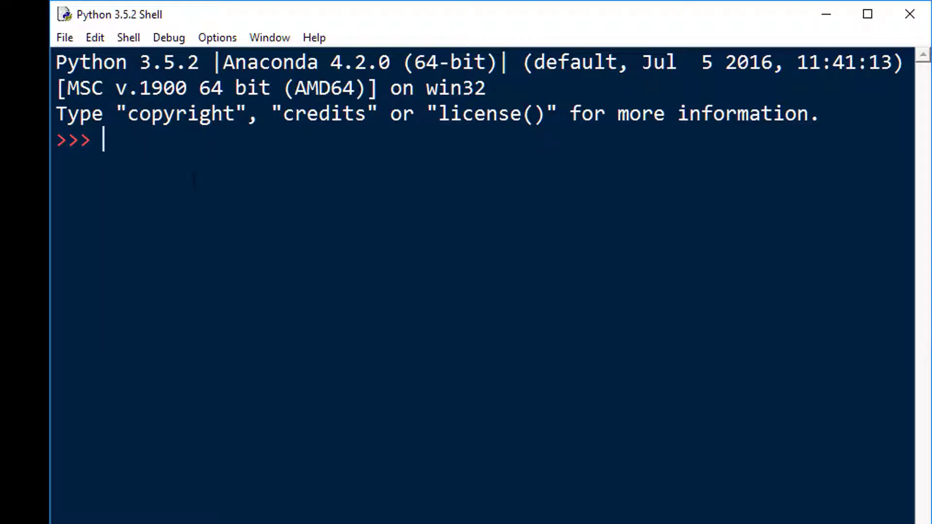
Evaluate 4 + 5 and print("mike") in the shell.
text(4 +)
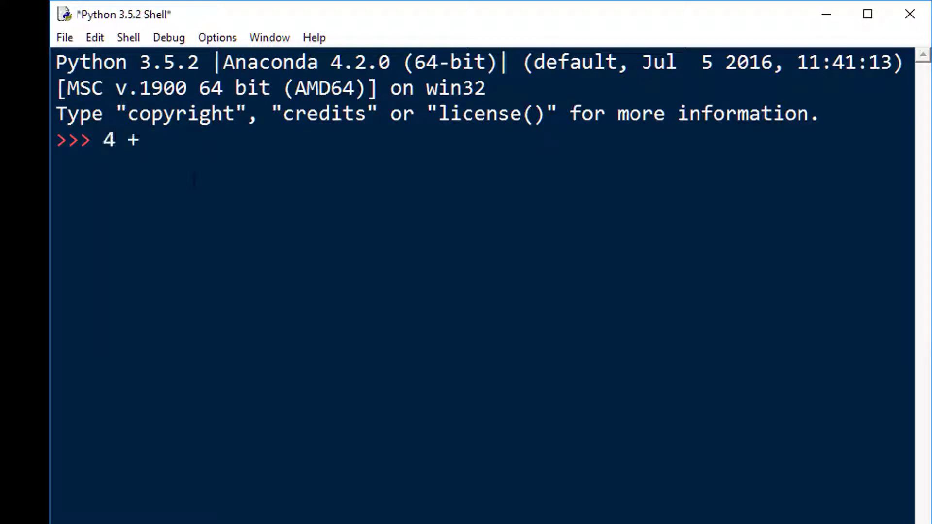
text(5)
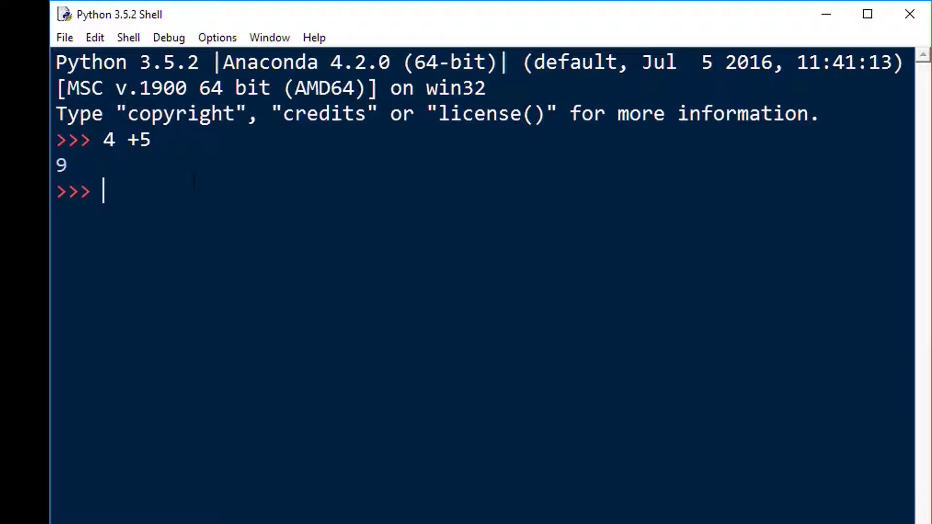
text(print("mike)
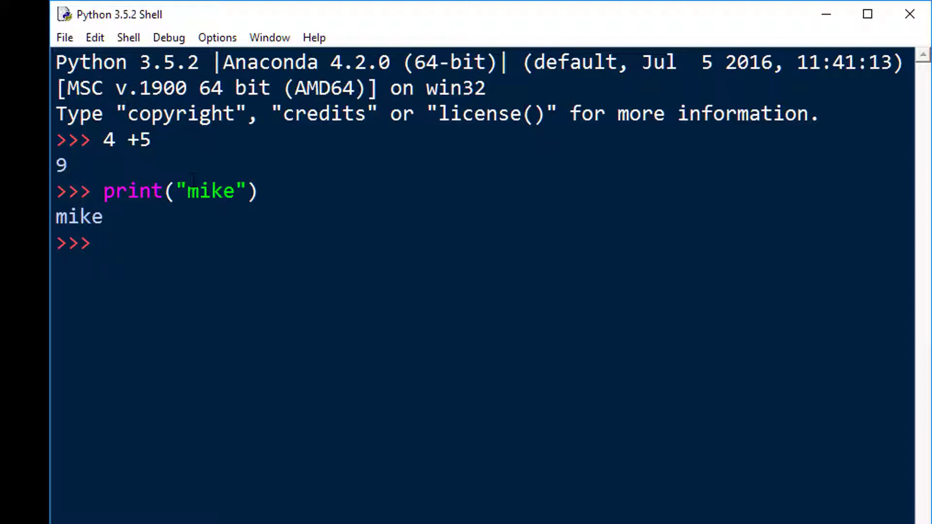
Read a name with input("enter your name") and echo it with print(name).
text(name = input(")
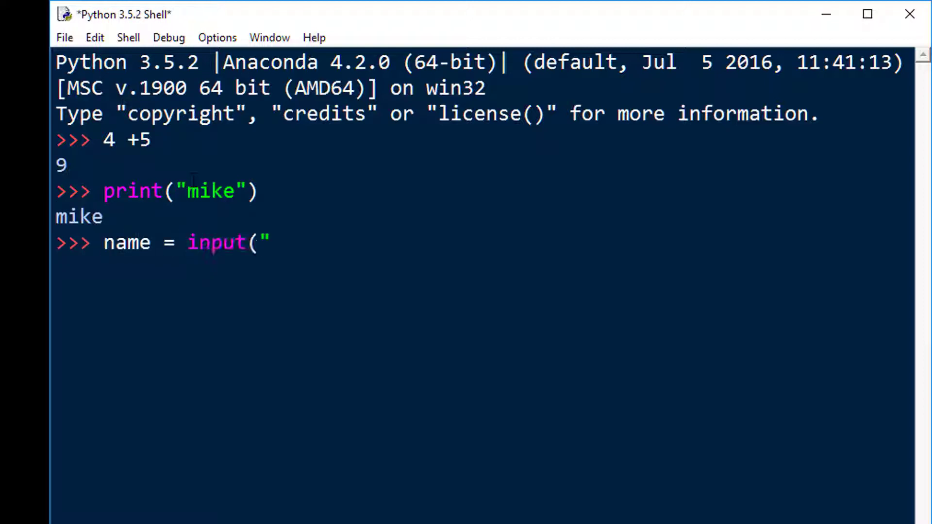
text(enter yo)
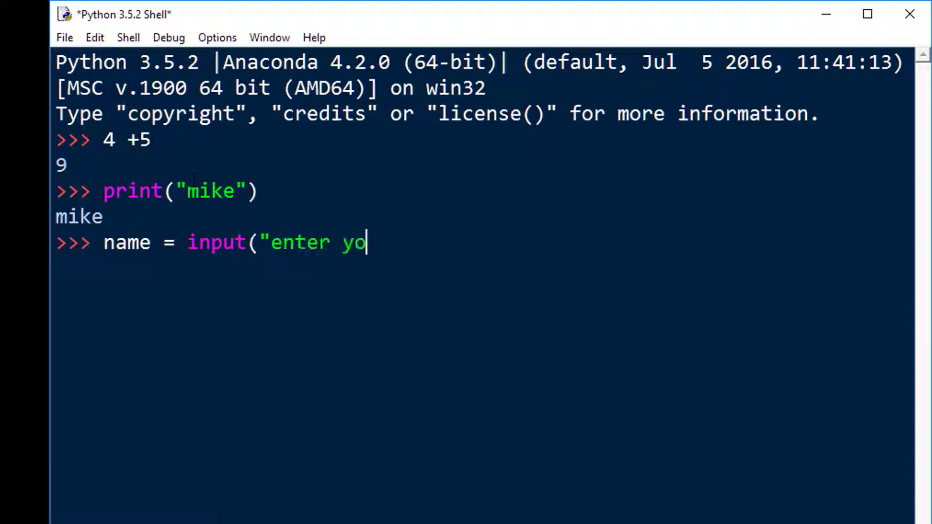
text(ur name"))
text(p)
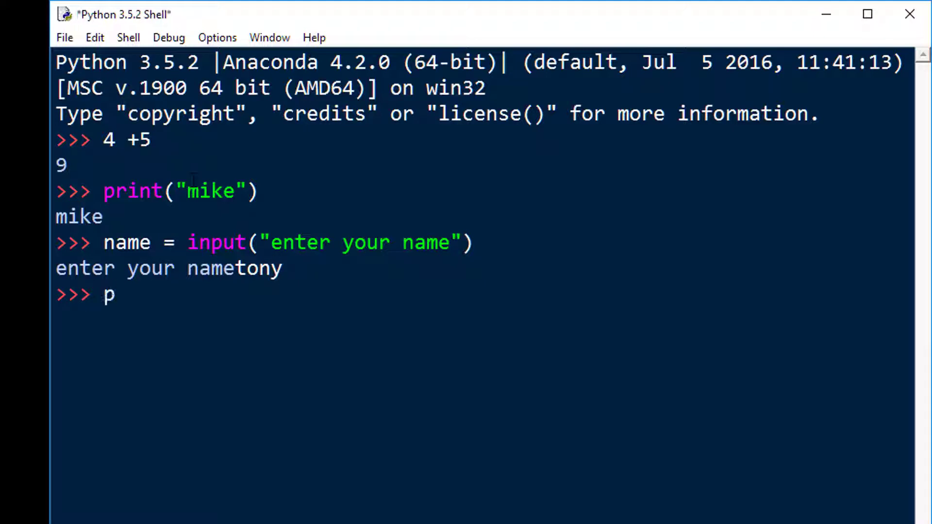
text(rint(name))
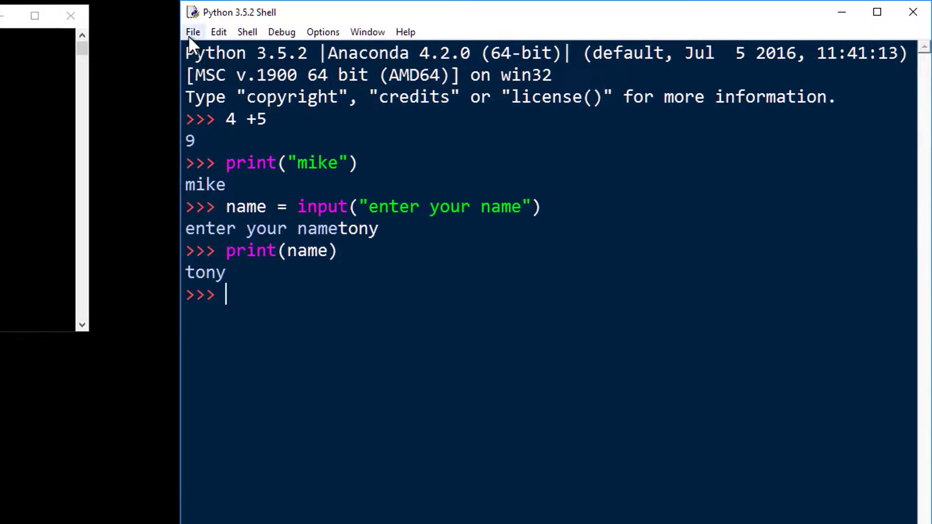
Open ICCL-1st.py from lesson 02's In-Class-Coding-Lab folder via File > Open.
click(192, 31)
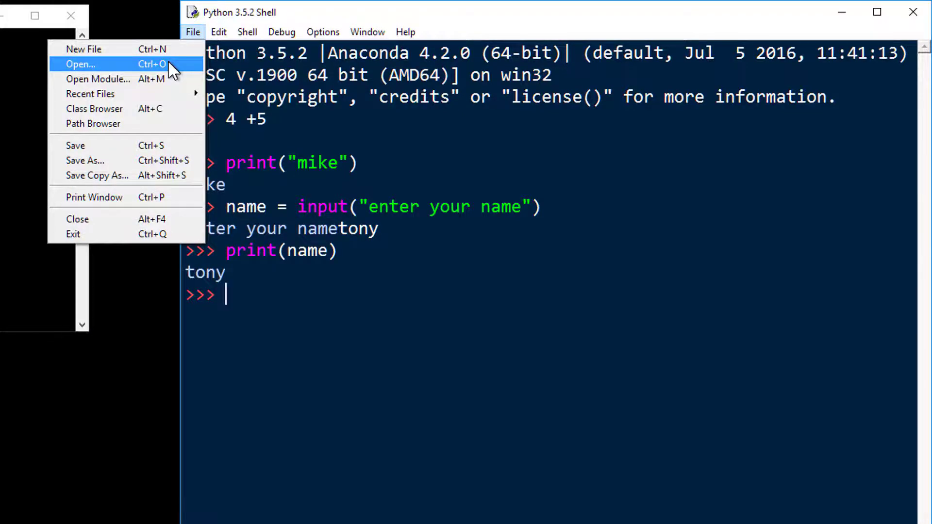
click(81, 64)
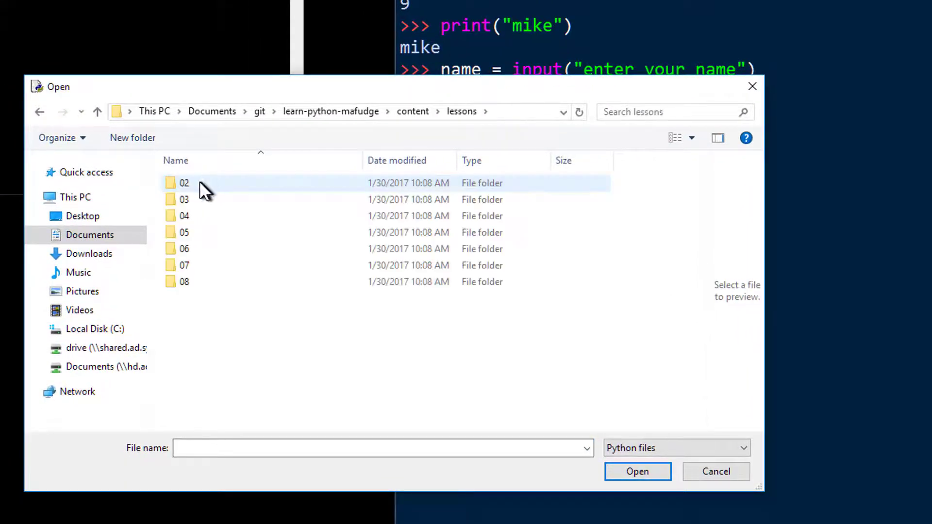
double_click(184, 182)
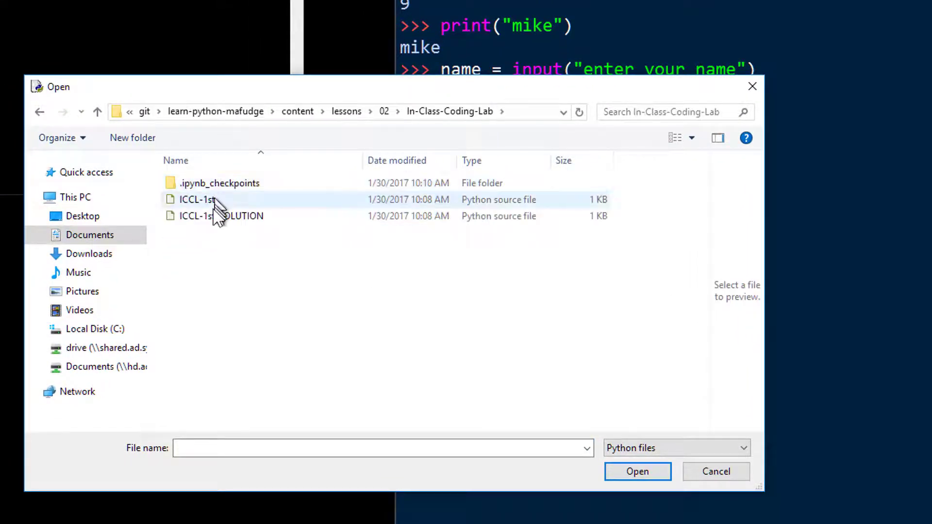
double_click(196, 200)
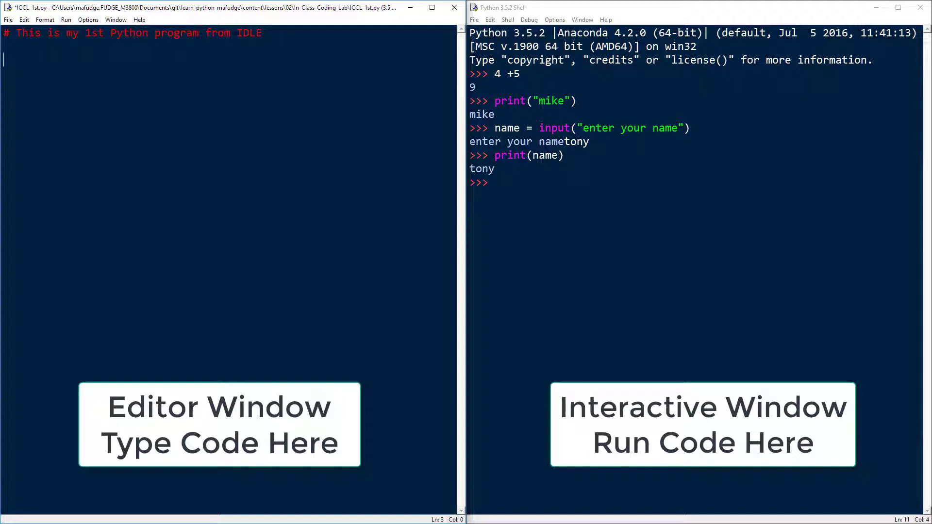
mouse_move(519, 189)
text(name)
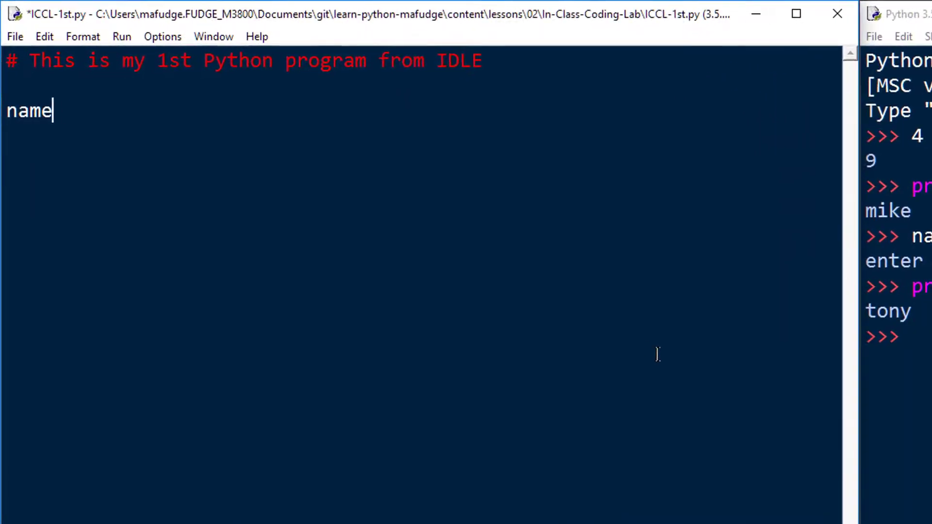
Write name = input("Enter your name: ") and print("Hello there, ", name).
text(= input(")
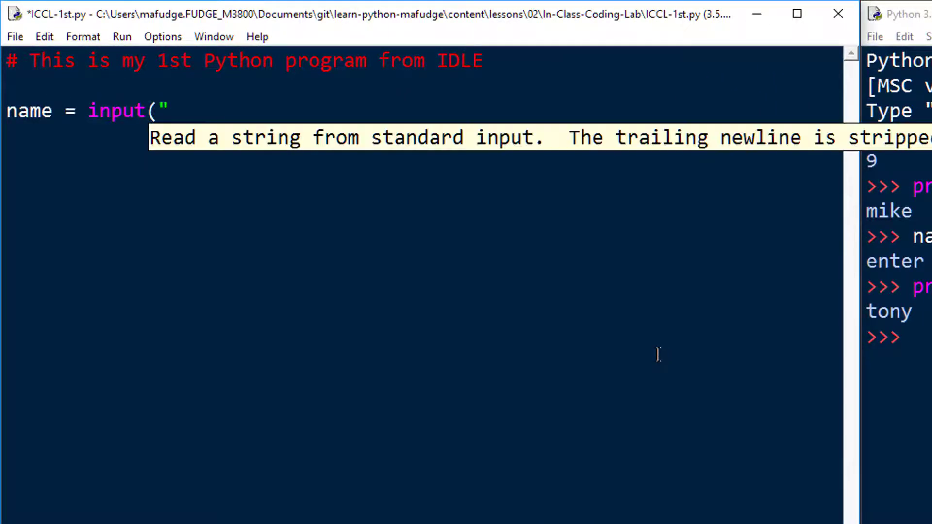
text(Enter your nam)
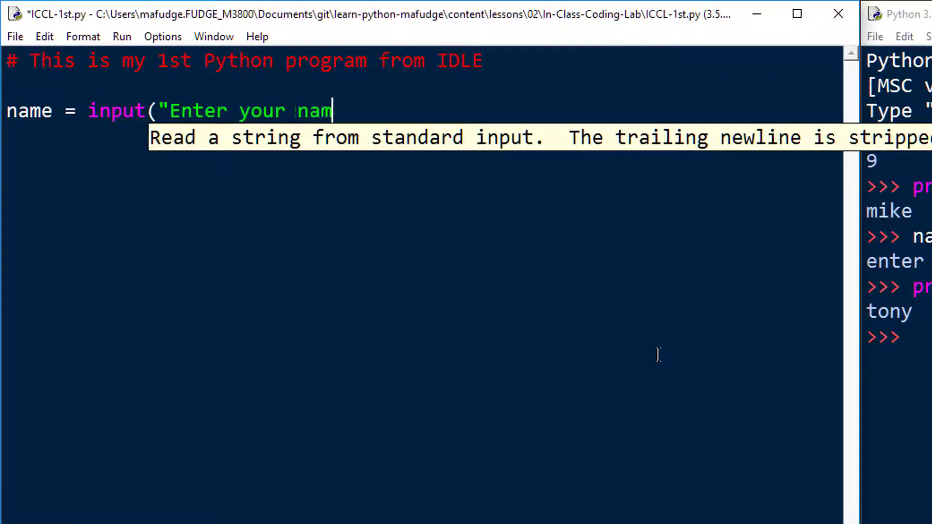
text(e: "))
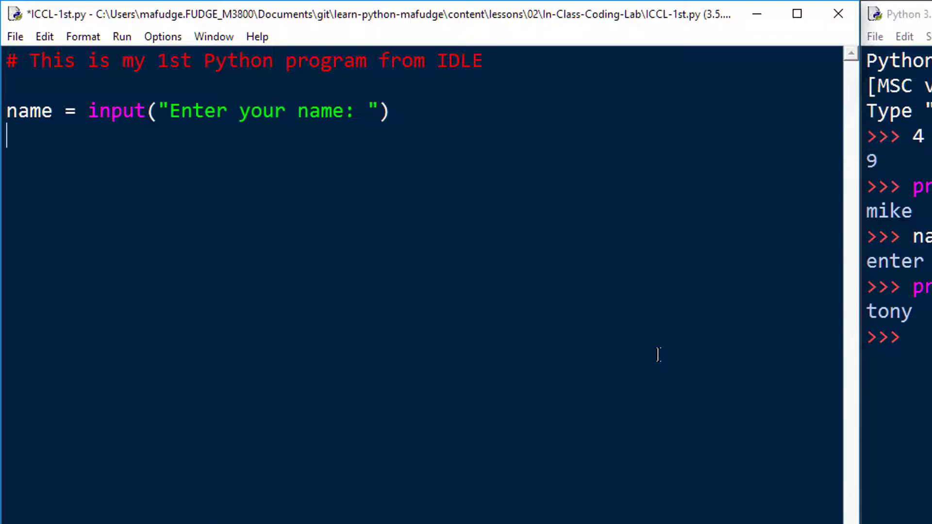
text(print()
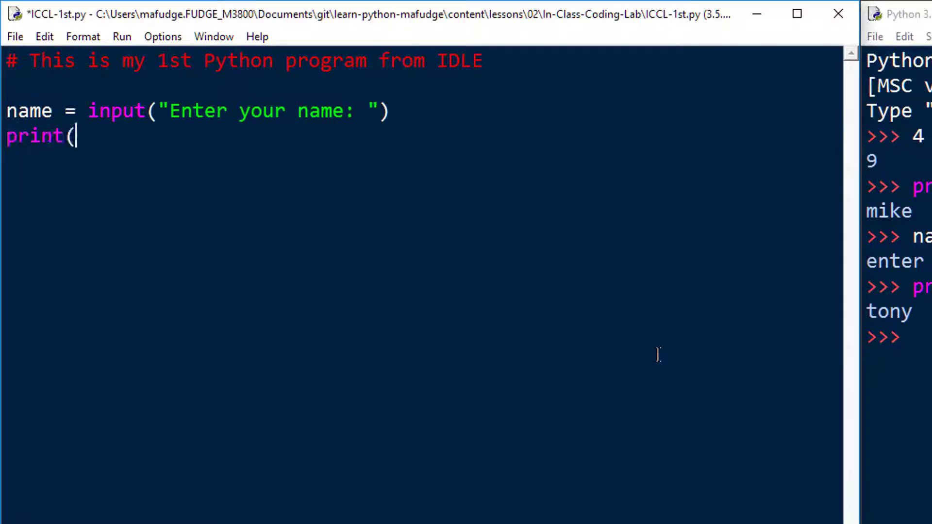
text("Hello ther)
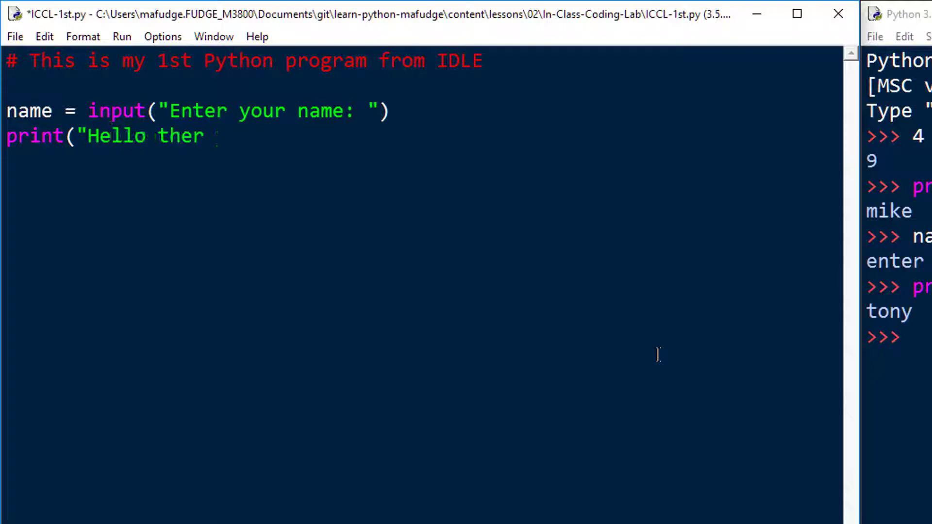
text(e, ", name))
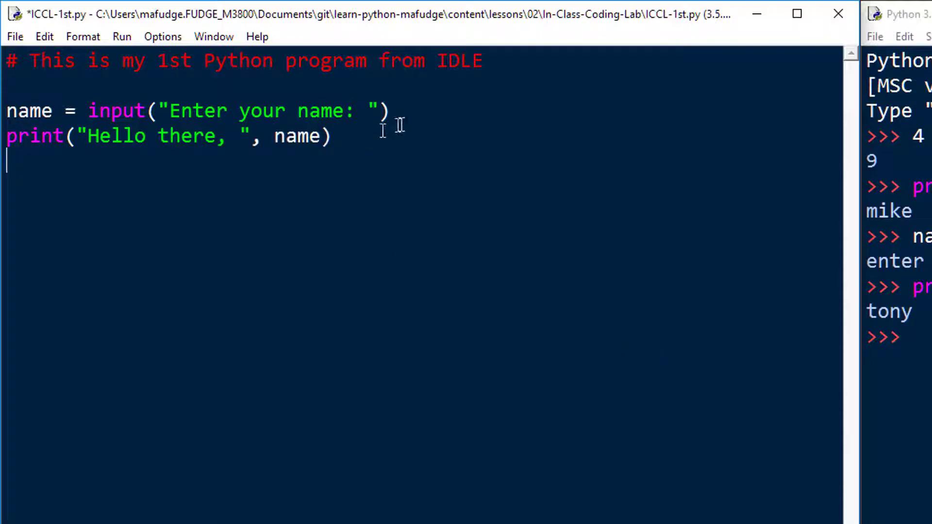
Highlight the input call to point it out, then save ICCL-1st.py.
drag(88, 110, 390, 111)
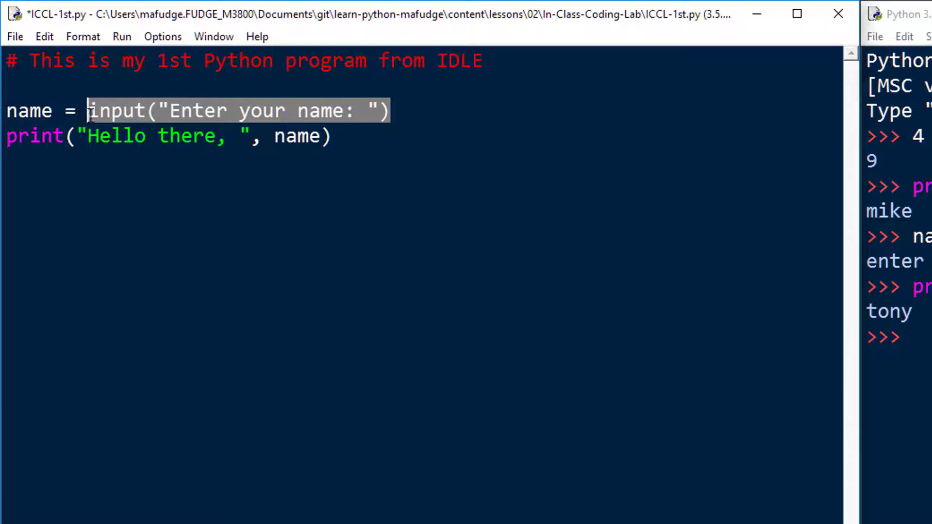
double_click(29, 111)
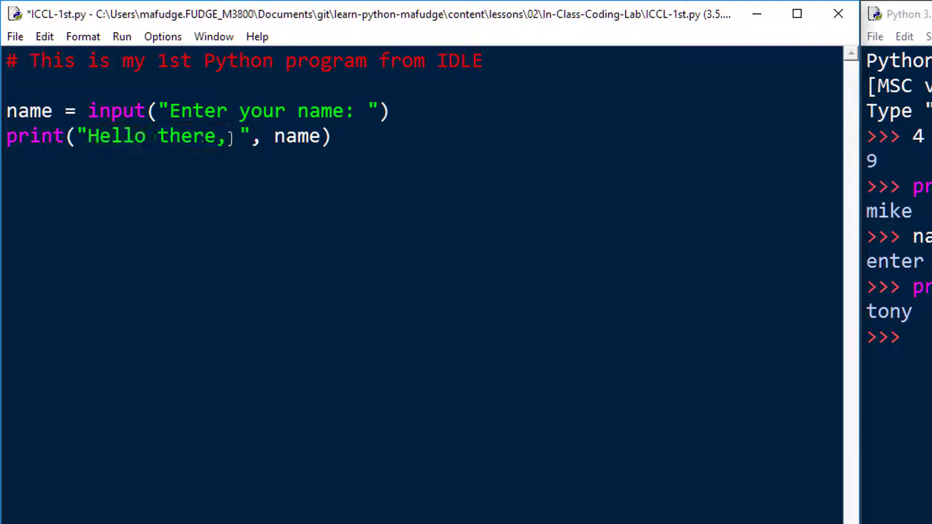
double_click(292, 136)
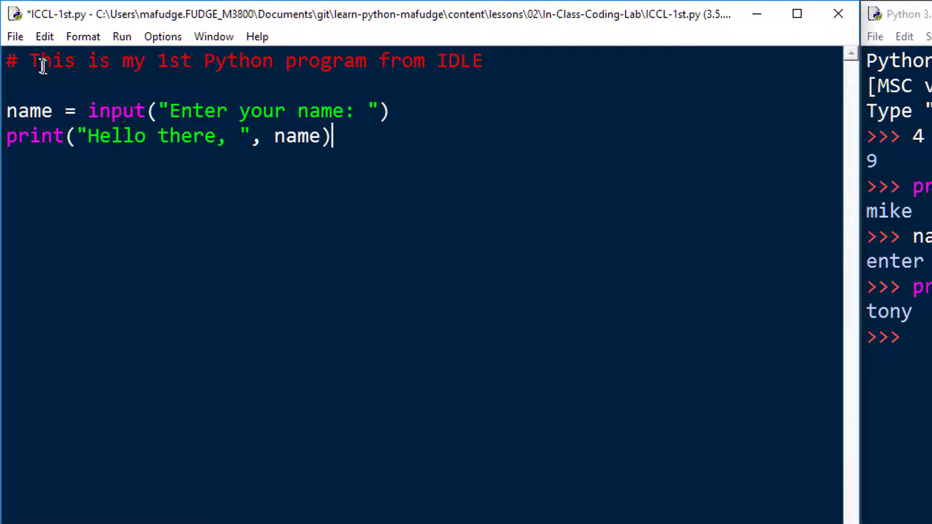
click(16, 36)
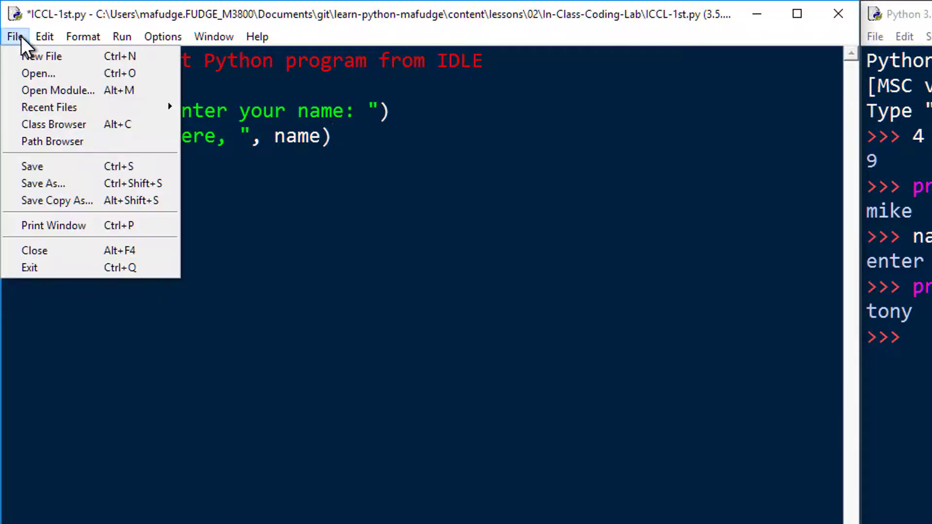
click(32, 167)
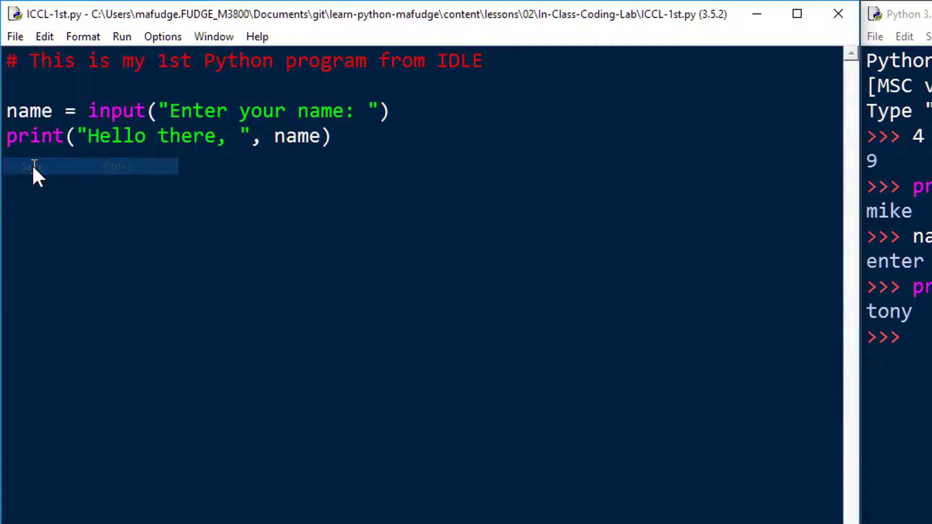
click(121, 37)
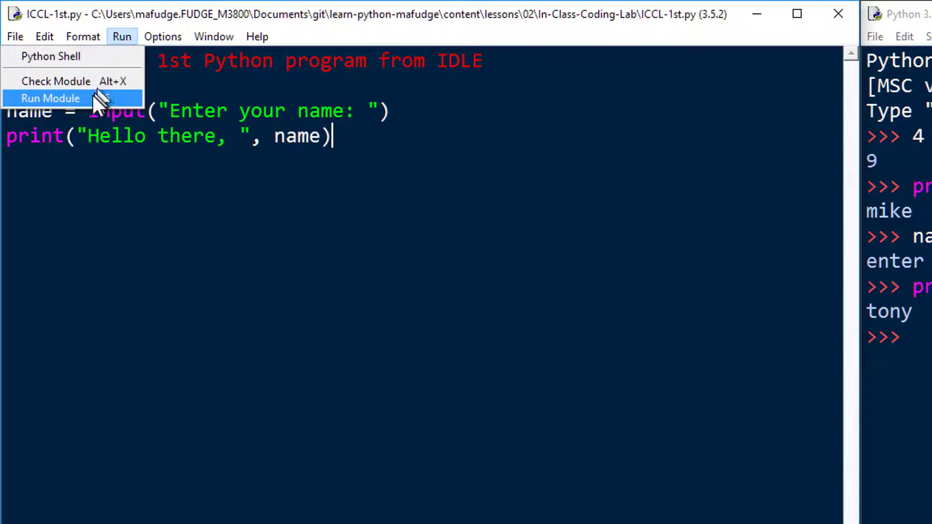
mouse_move(73, 104)
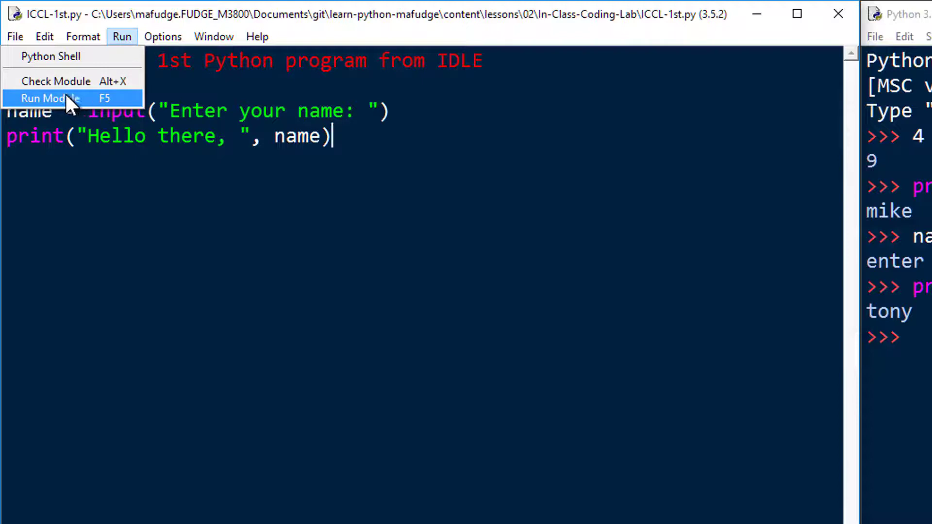
Run ICCL-1st.py with Run Module so the shell asks for a name.
click(51, 99)
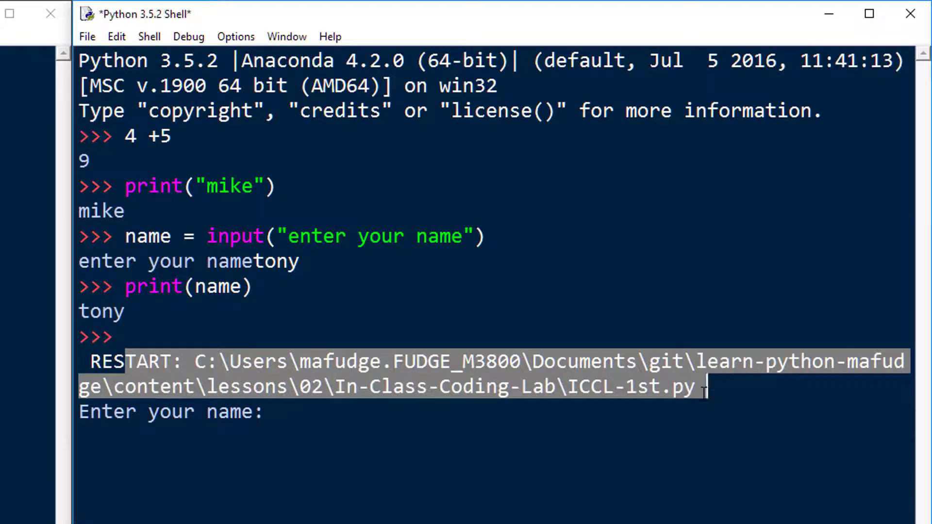
Answer the name prompt with Michael to get Hello there, Michael.
click(349, 419)
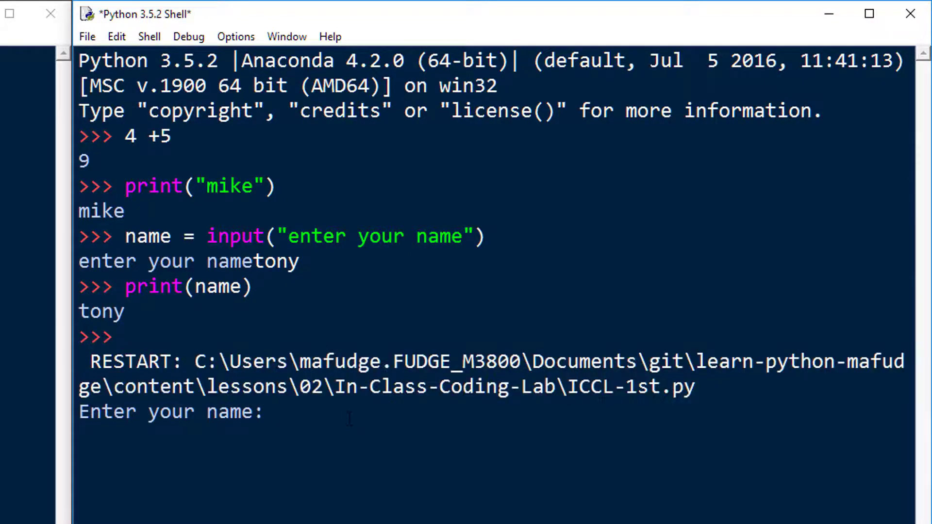
text(Michael)
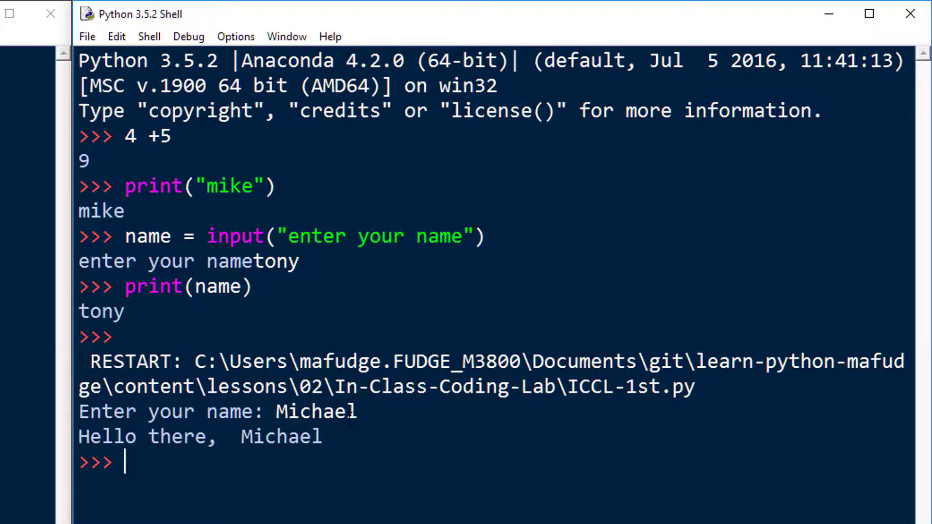
mouse_move(312, 458)
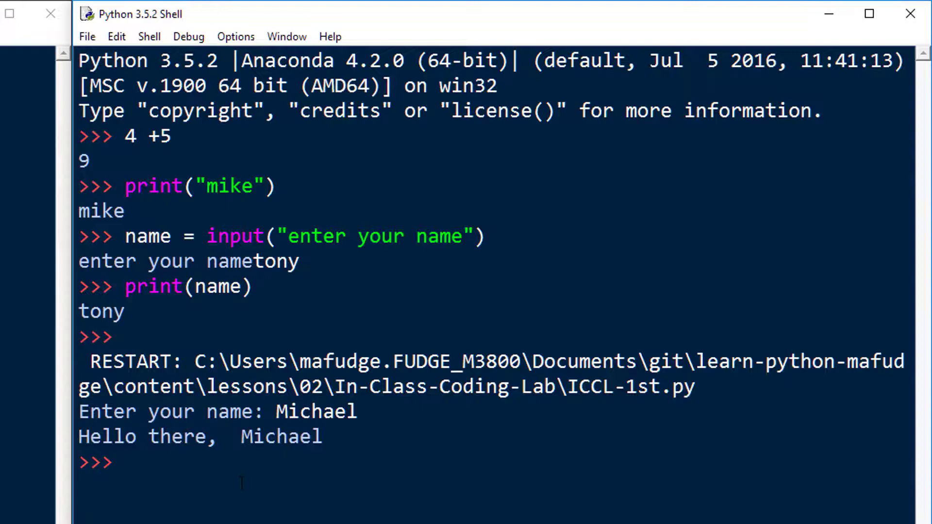
Check name shows 'Michael' and build full_name = name + "Fudge" giving 'MichaelFudge'.
text(name)
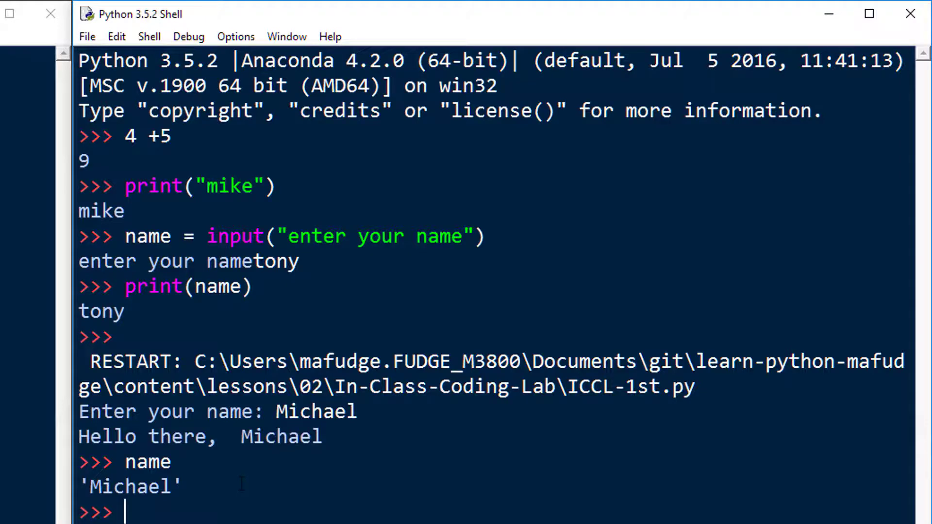
text(full_na)
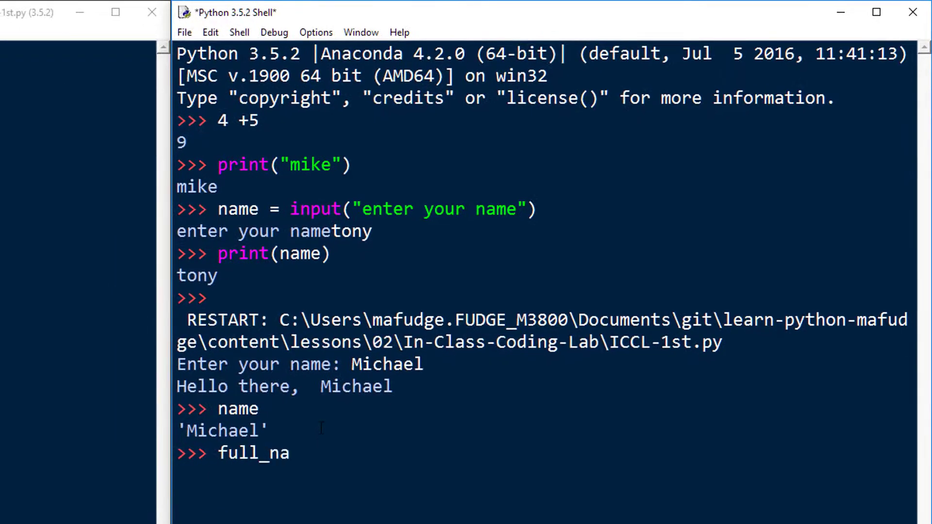
text(me = name)
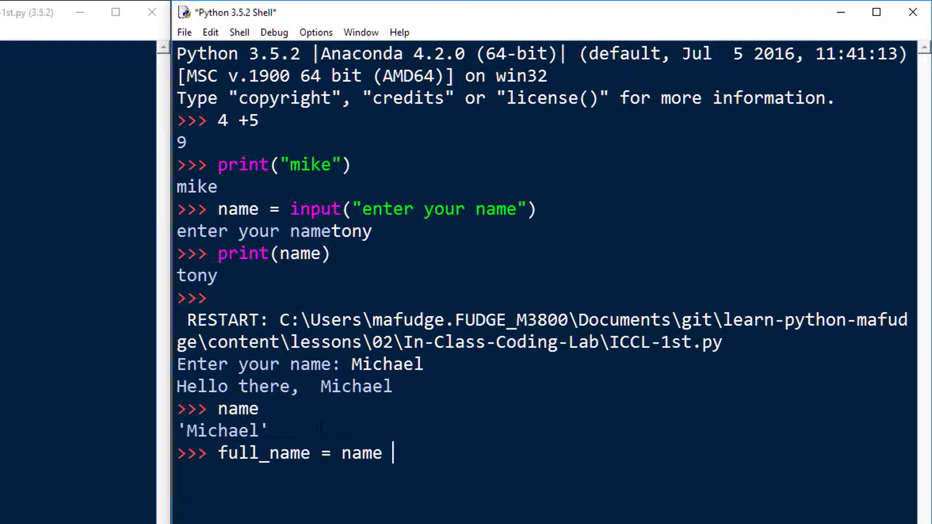
text(+ "Fudge)
text(full_name)
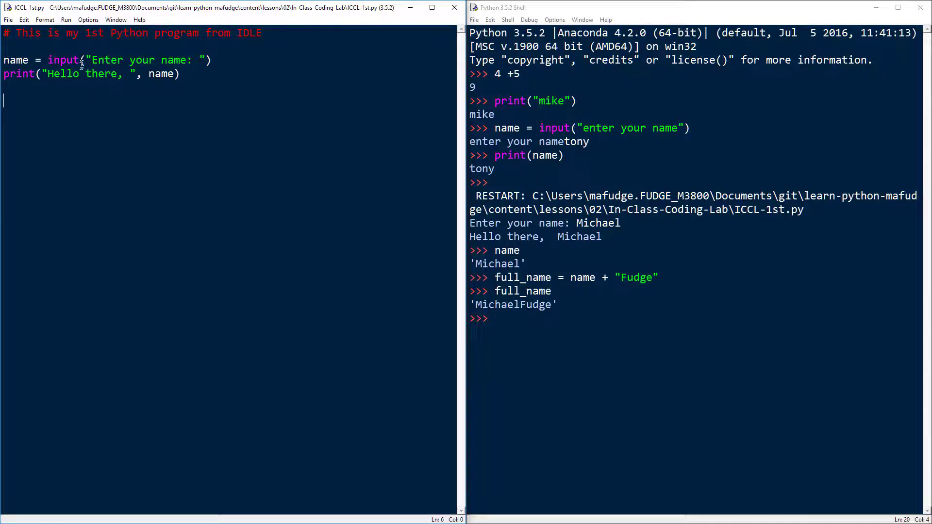
mouse_move(662, 330)
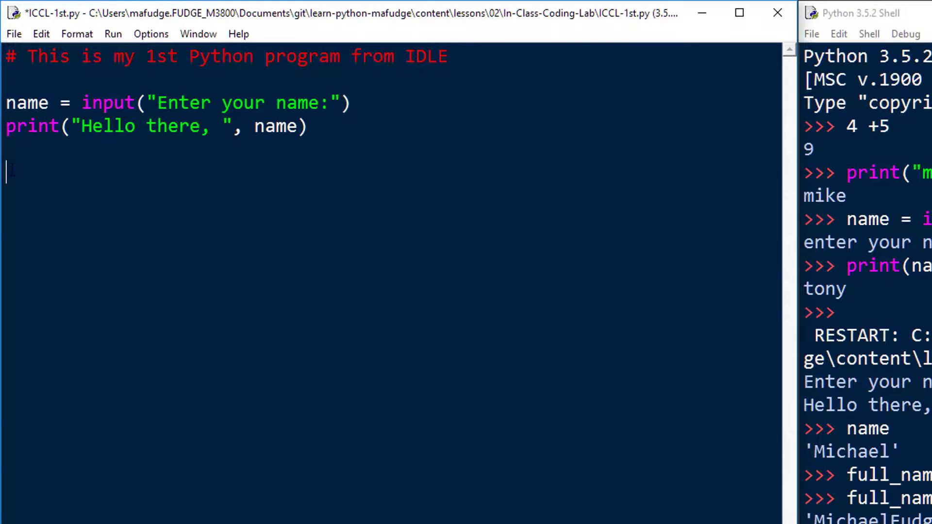
Add the nonsense line jksdlhgklj==re54d=43f below the print statement.
text(jksdlhgklj)
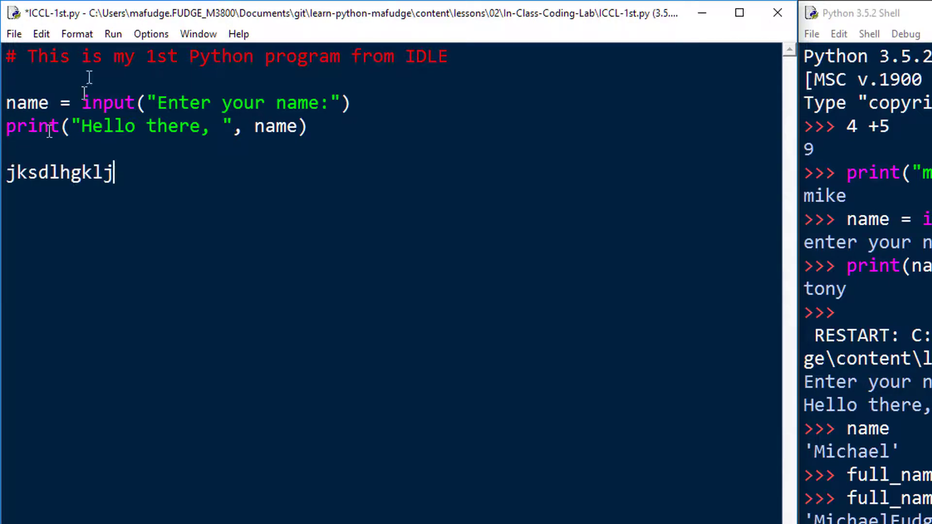
text(==re)
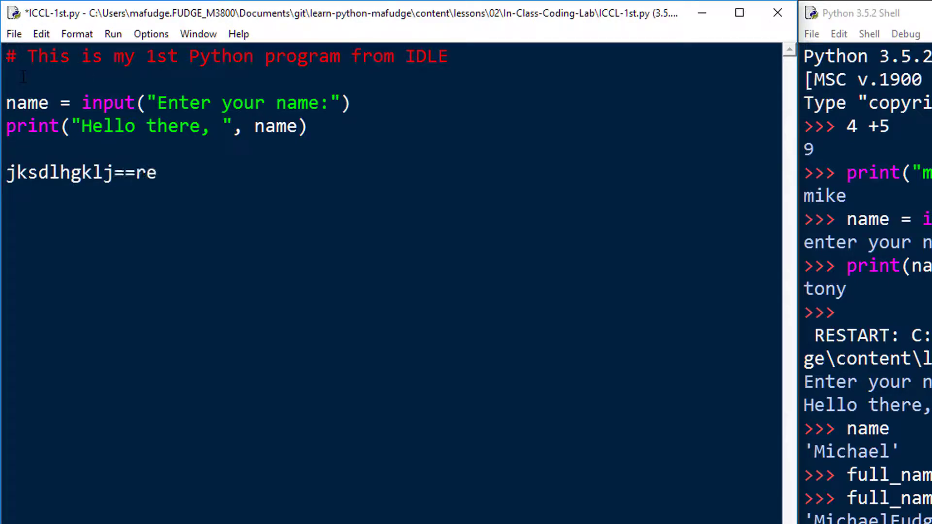
text(54d=43)
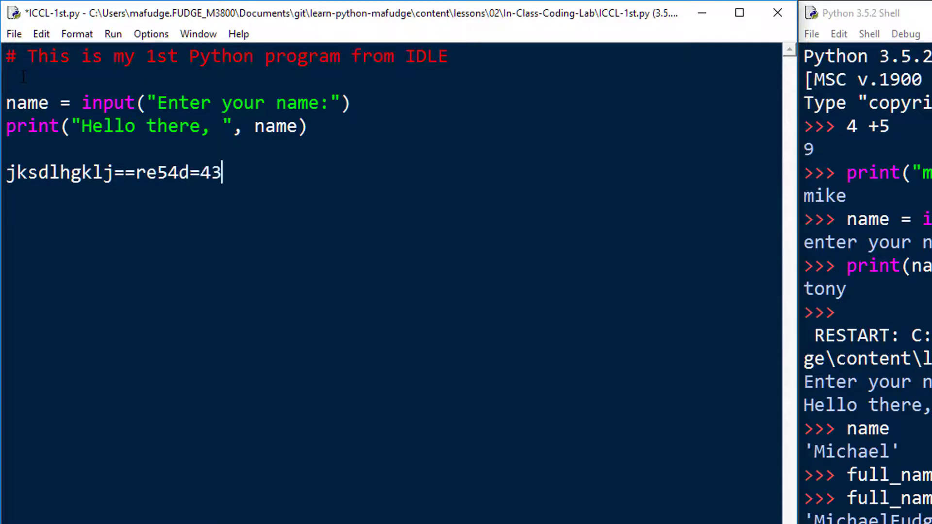
click(13, 34)
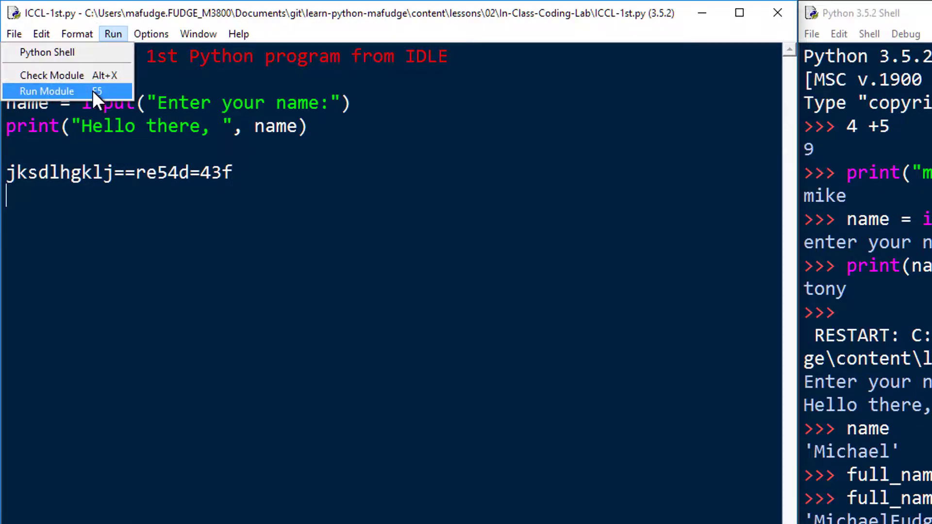
Run the module, get invalid syntax flagged at 43f, and dismiss the error.
click(46, 91)
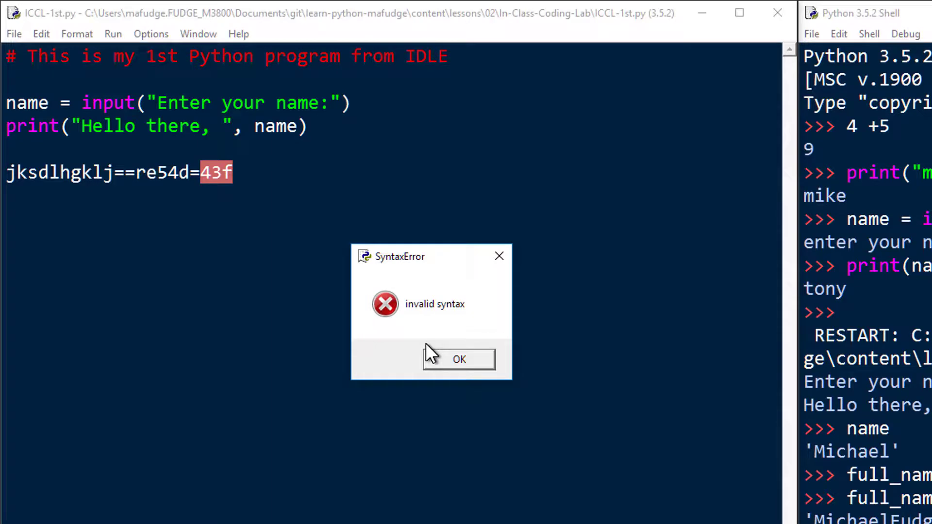
mouse_move(192, 180)
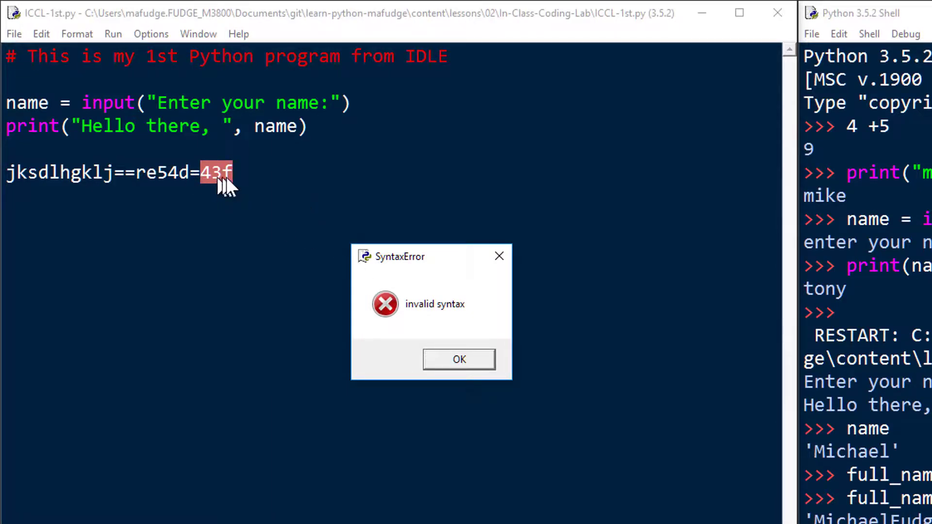
mouse_move(356, 297)
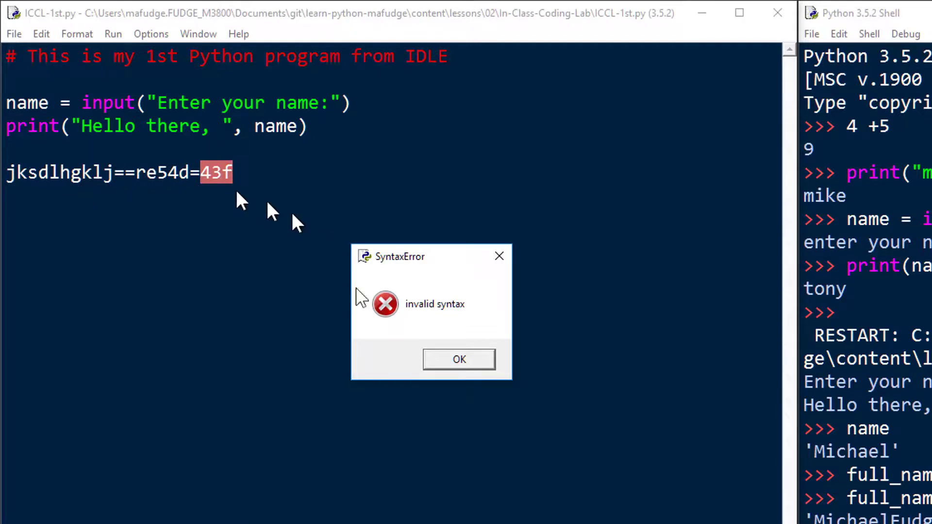
click(458, 359)
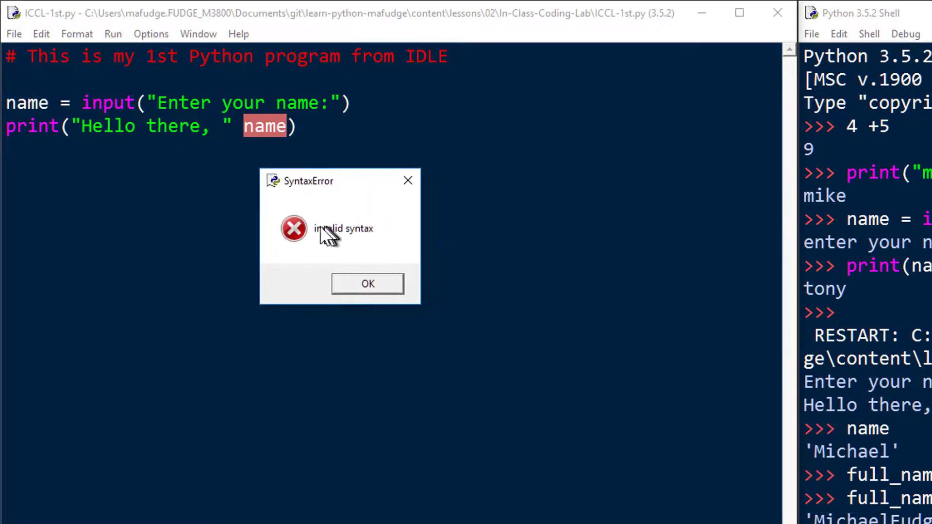
mouse_move(361, 272)
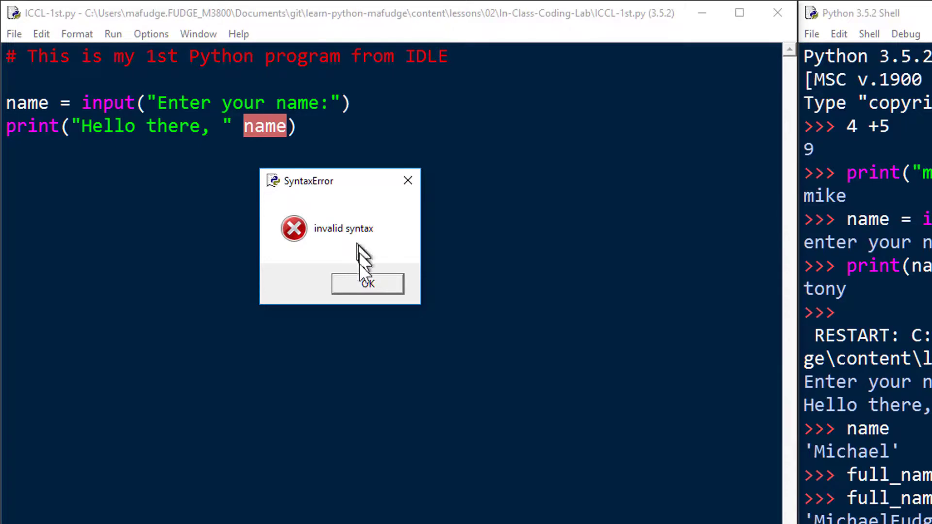
mouse_move(252, 138)
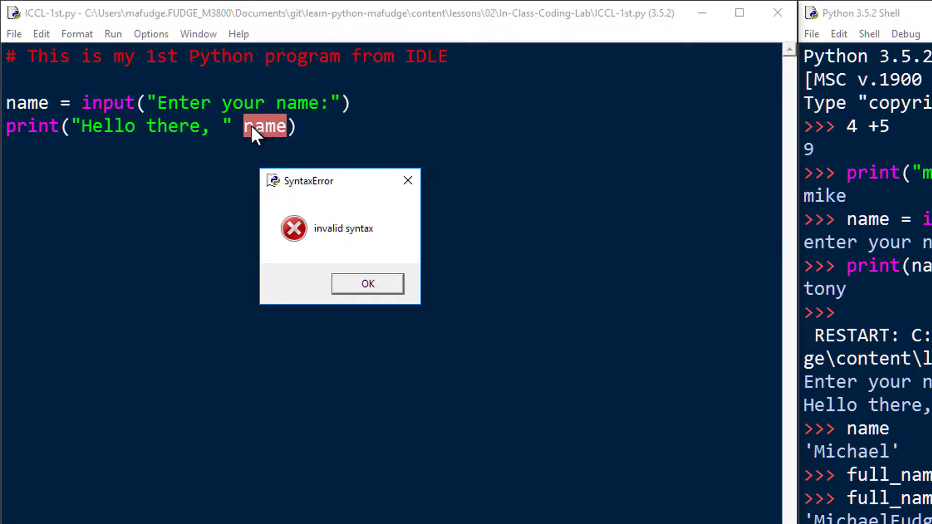
mouse_move(270, 144)
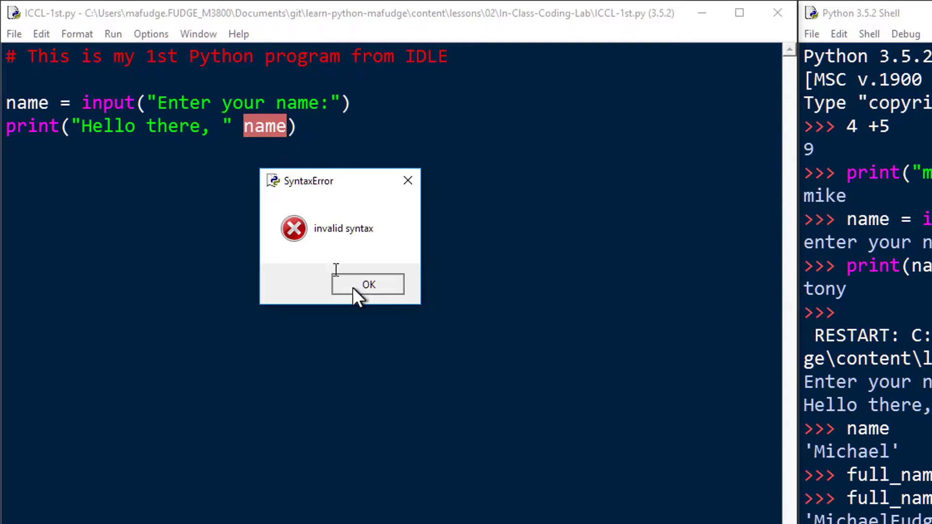
Dismiss the invalid syntax error raised at name in the print call.
click(368, 285)
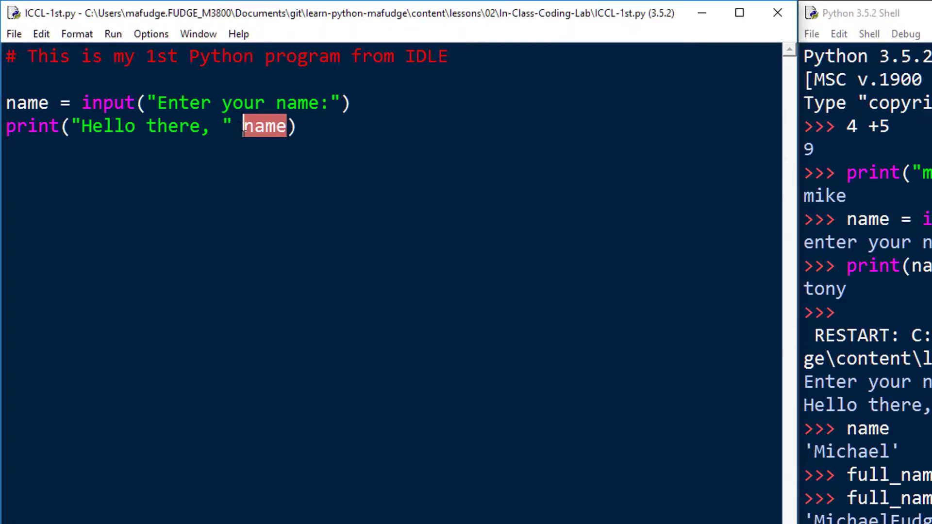
Restore the comma before name in the print call and rerun the module.
text(,)
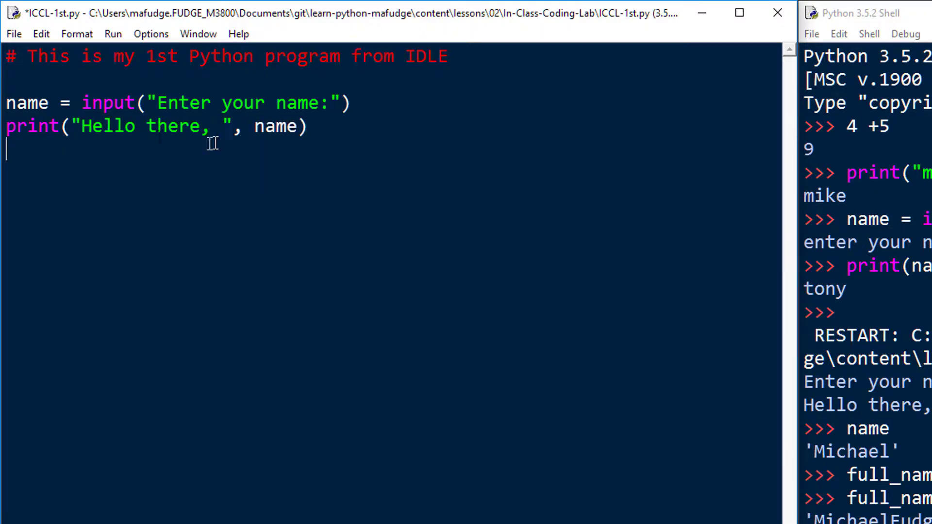
click(13, 33)
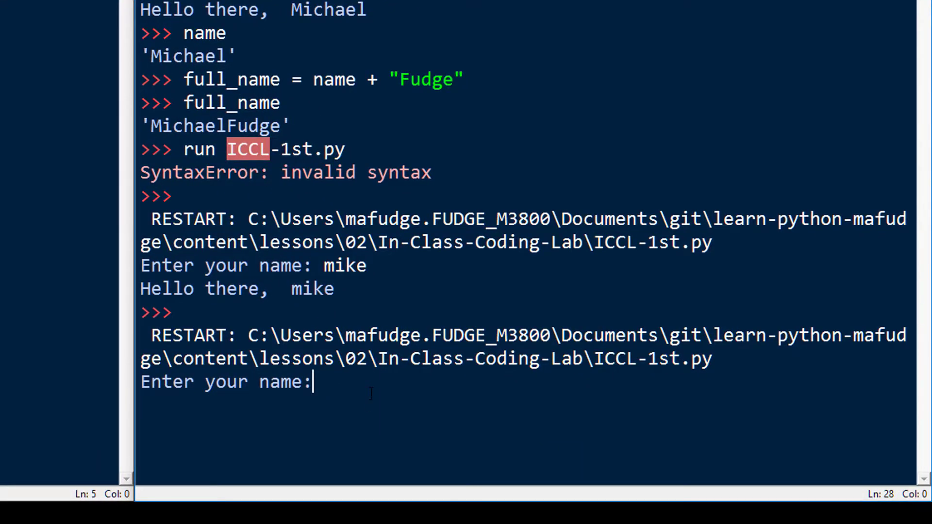
Answer the name prompt with Mike to get 'Hello there, Mike', then head to File to exit.
text(Mike)
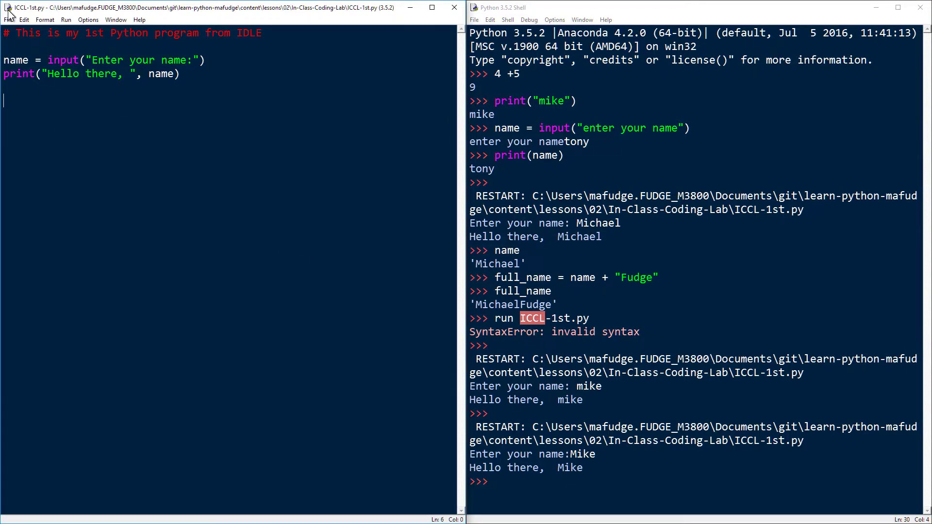
click(14, 21)
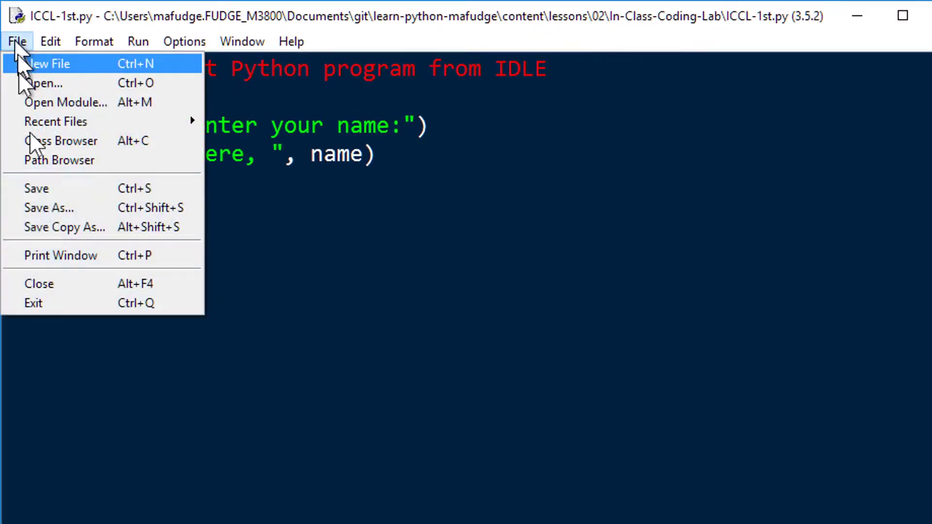